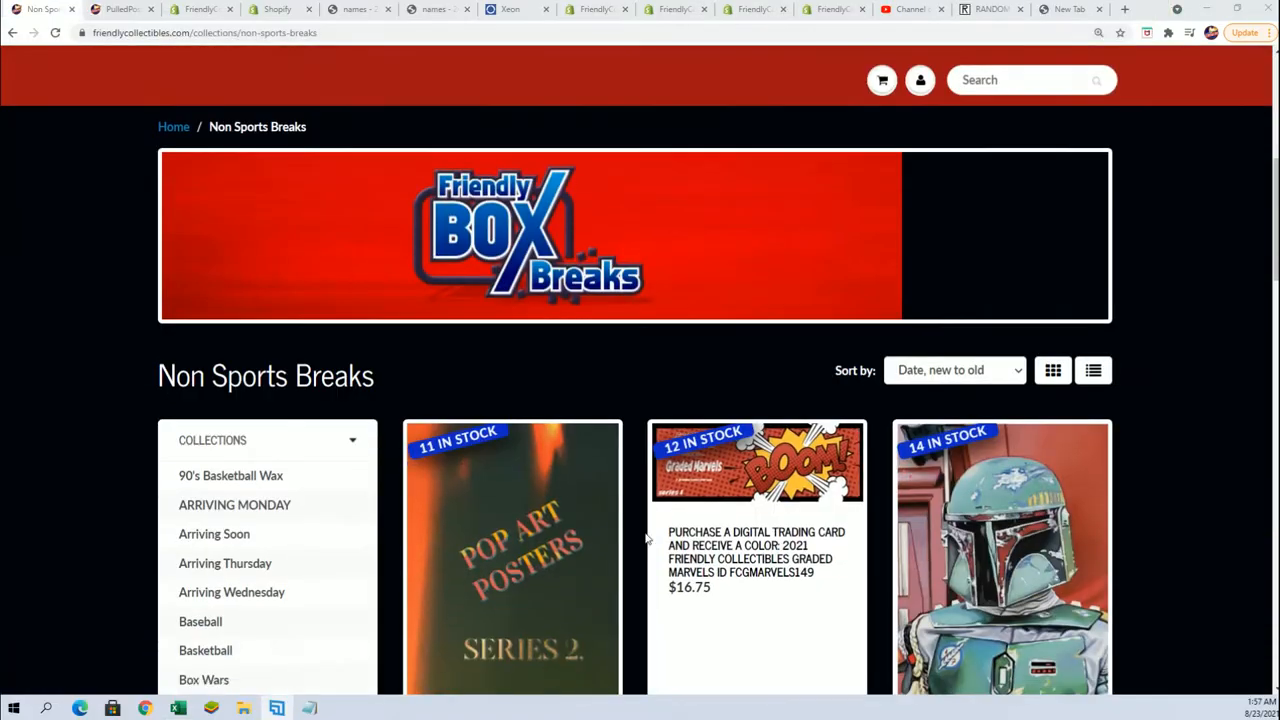
- View the Pop Art Posters Series 2 card page, noting 2 Tickets per case and the $19.99 price
left_click(512, 550)
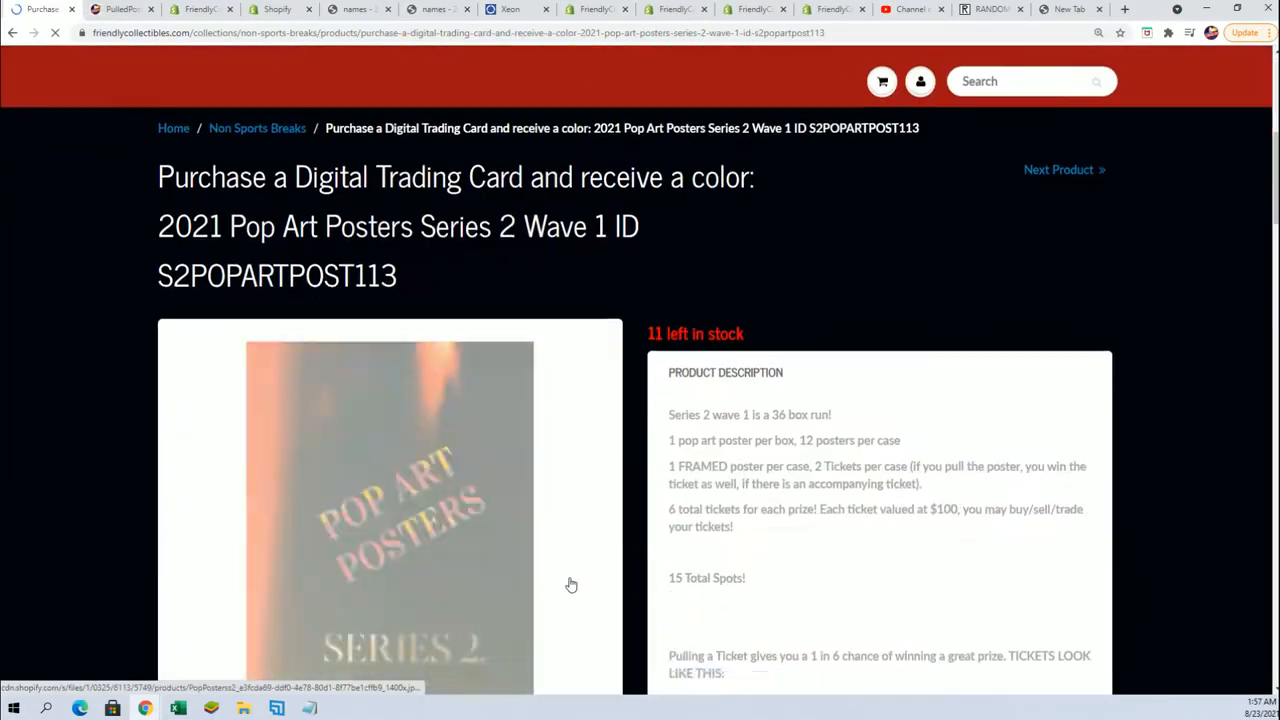
scroll("down", 3)
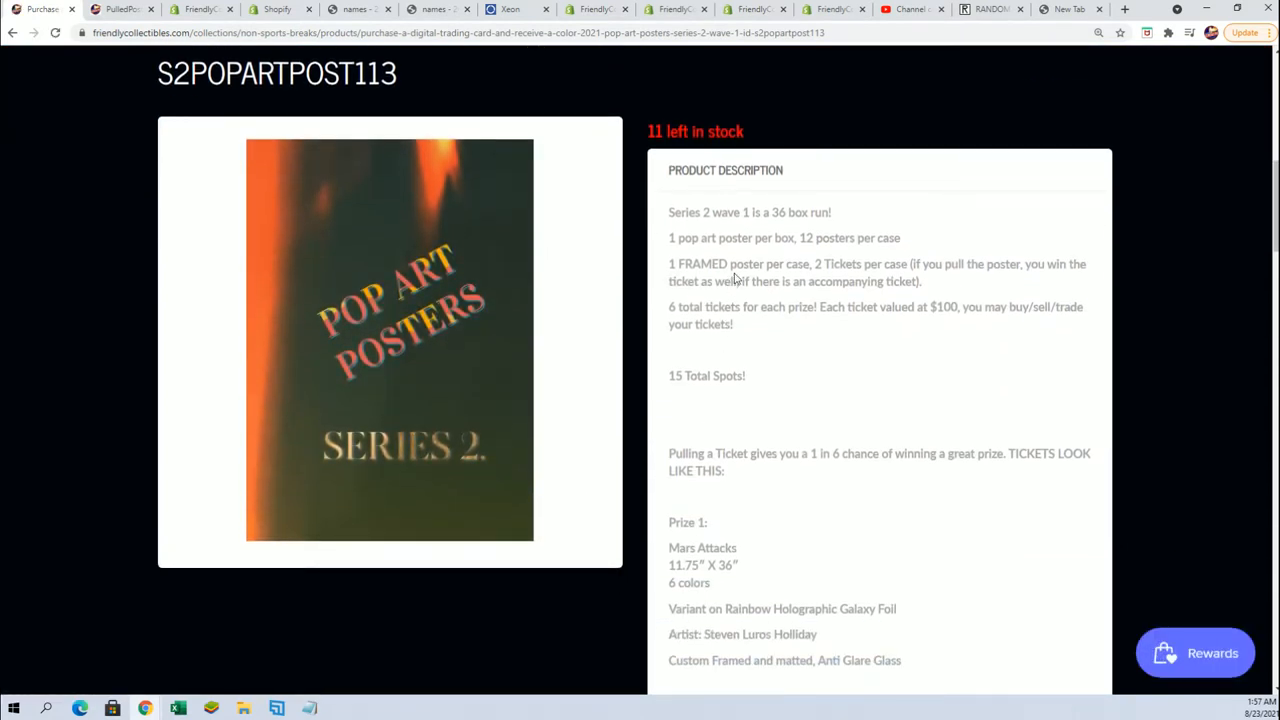
left_click_drag(676, 264, 810, 264)
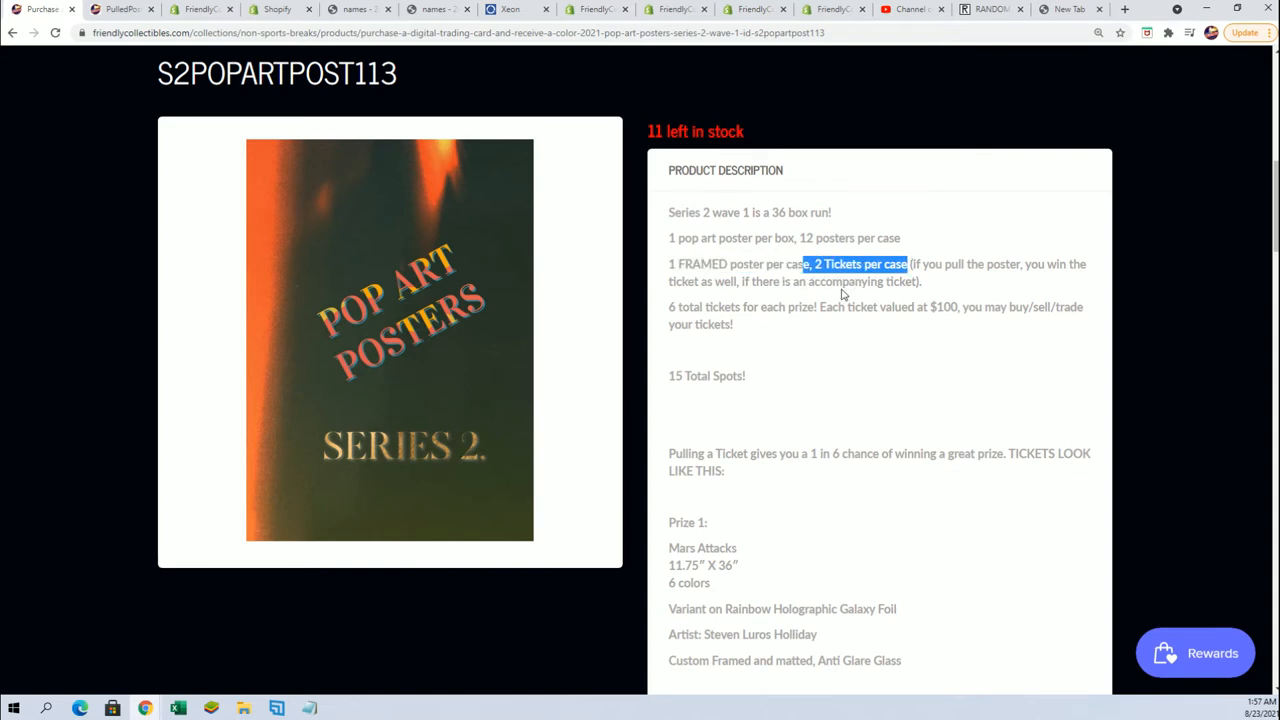
scroll("down", 3)
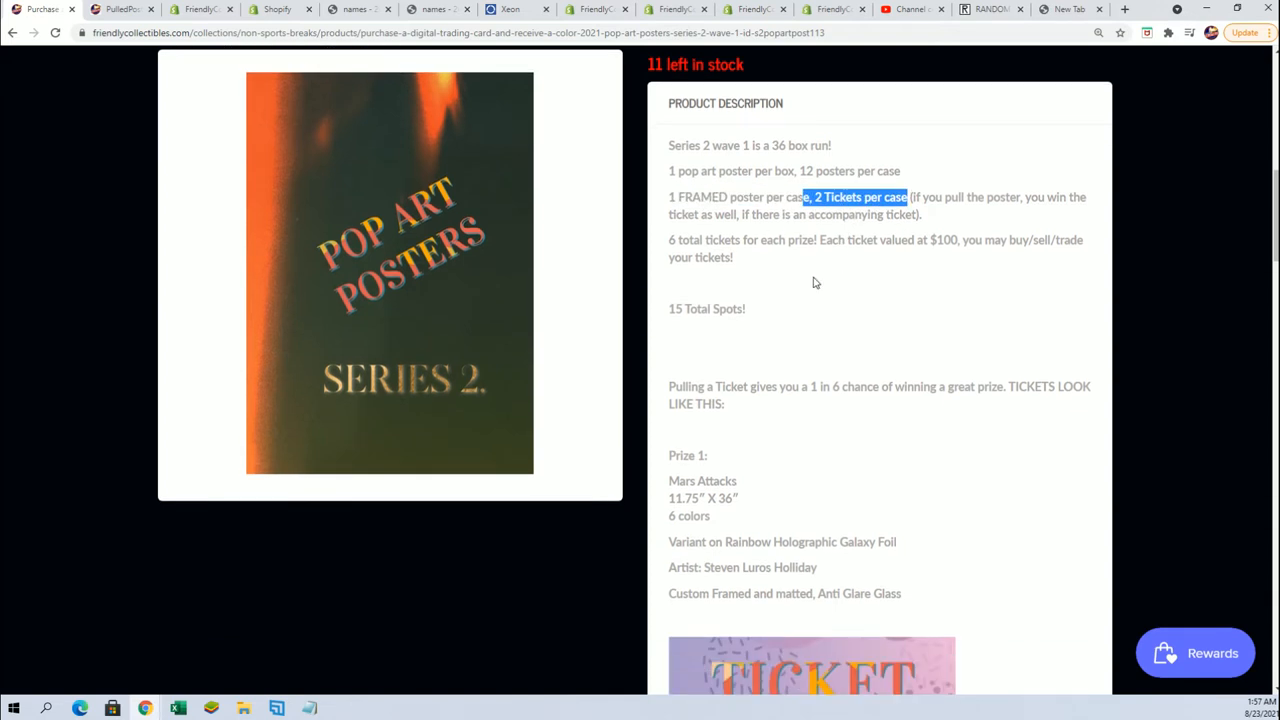
scroll("down", 3)
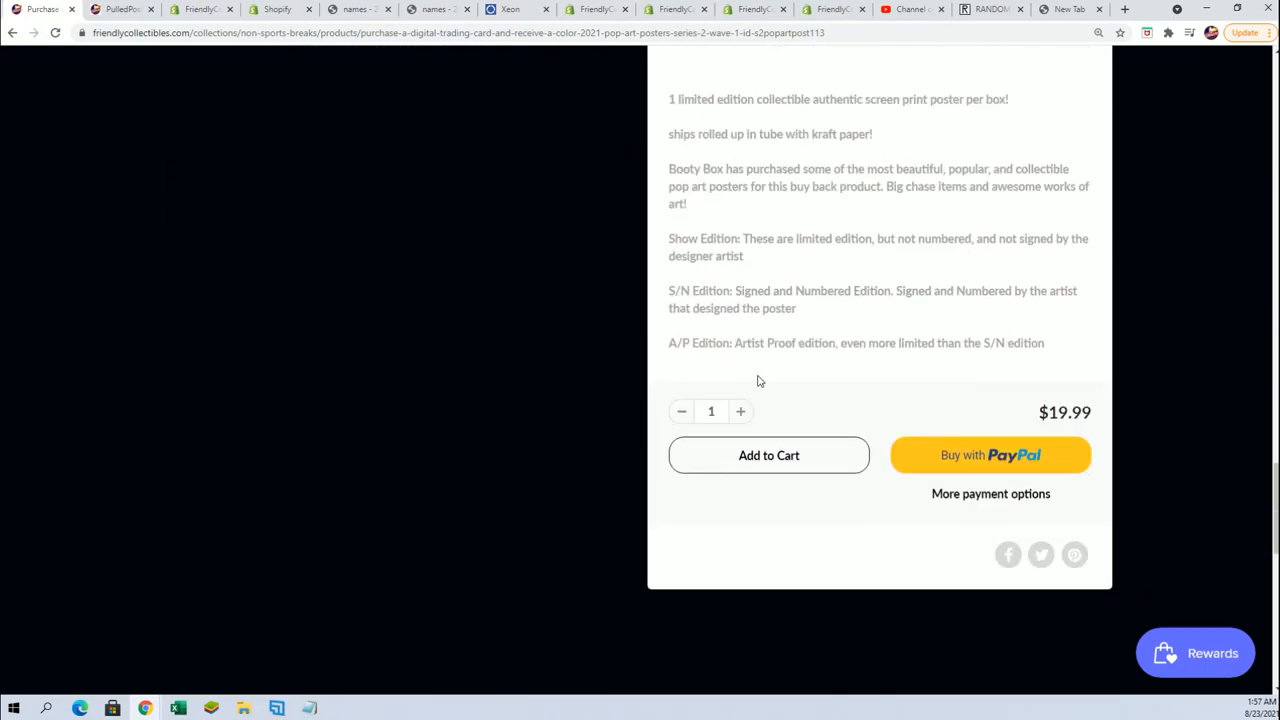
mouse_move(748, 356)
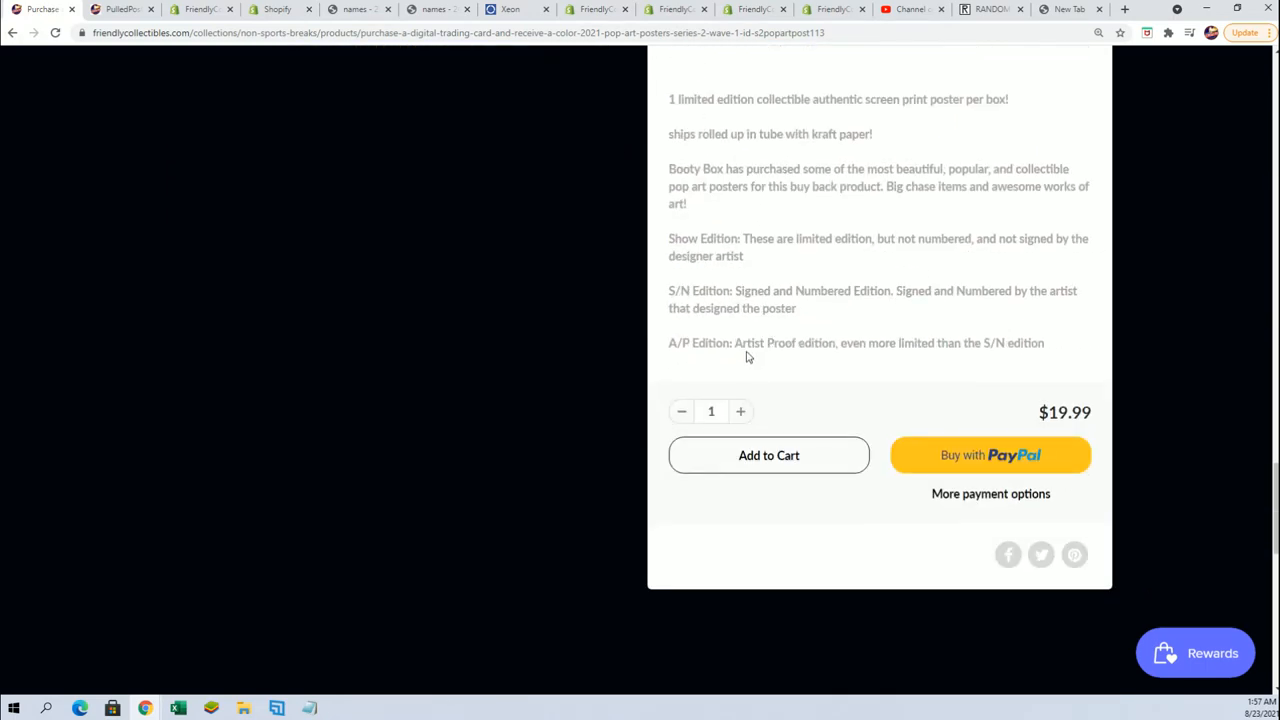
scroll("up", 3)
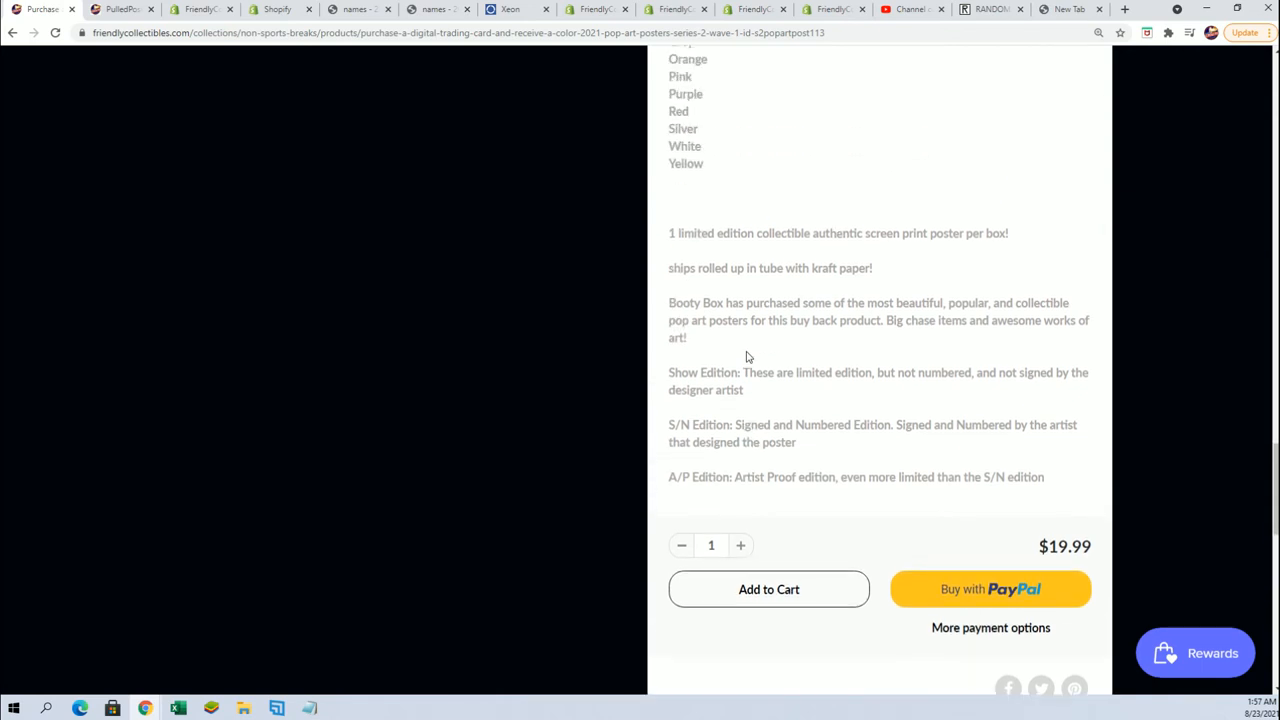